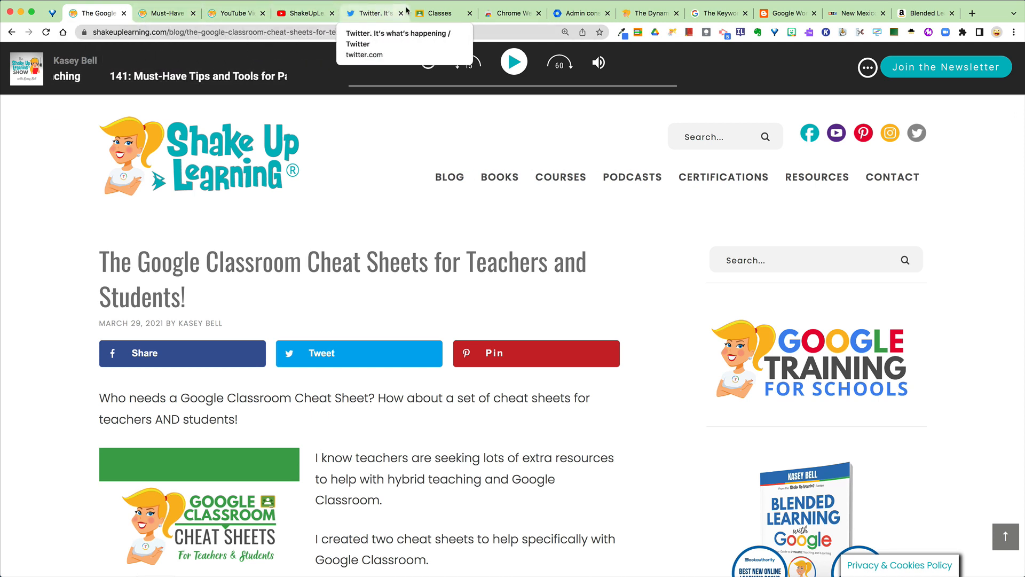
{"action": "mouse_move", "coordinate": [924, 13]}
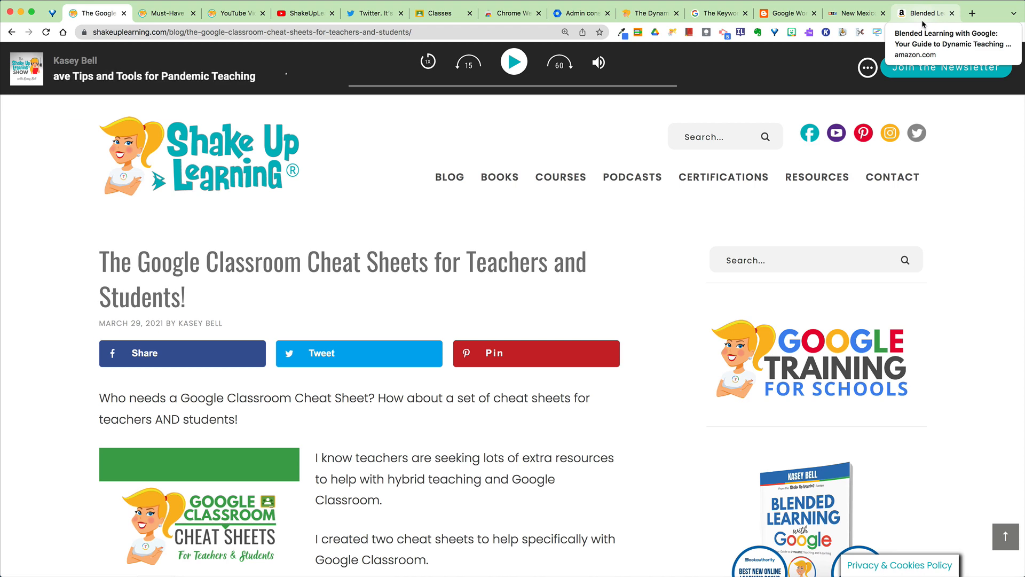
{"action": "mouse_move", "coordinate": [1000, 28]}
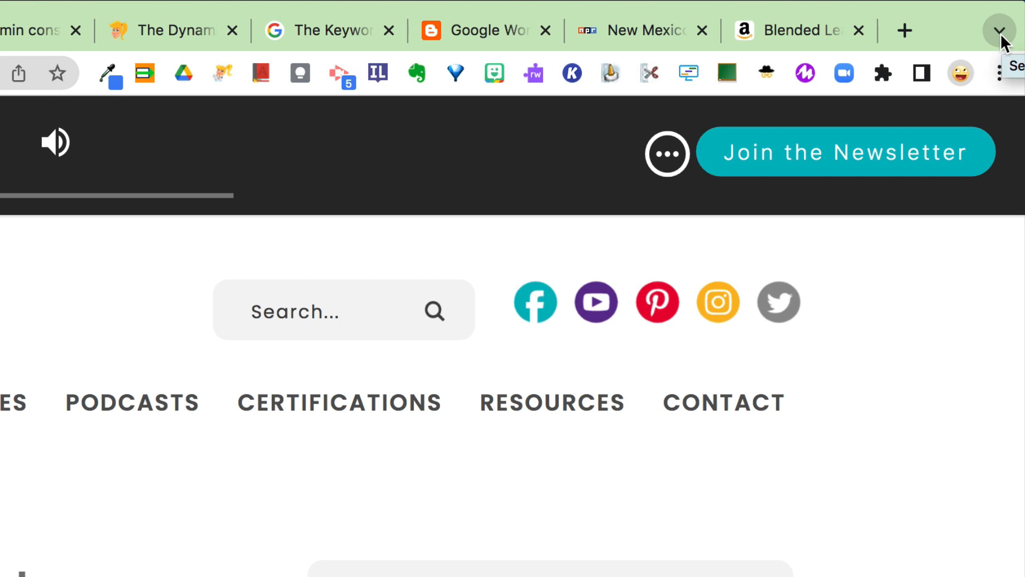
Step: Show the searchable list of all open tabs from the tab-strip arrow
{"action": "left_click", "coordinate": [999, 31]}
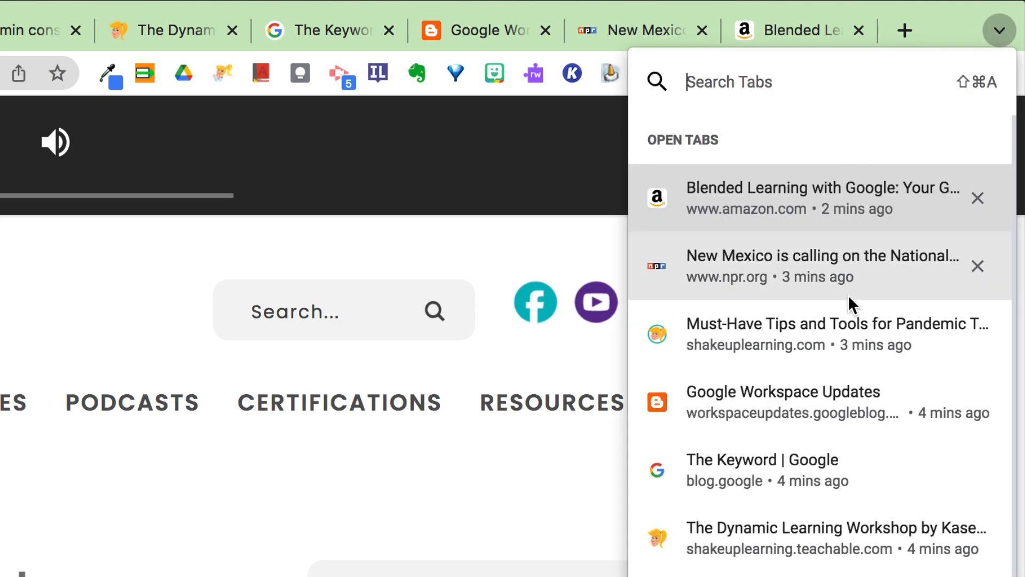
{"action": "mouse_move", "coordinate": [723, 129]}
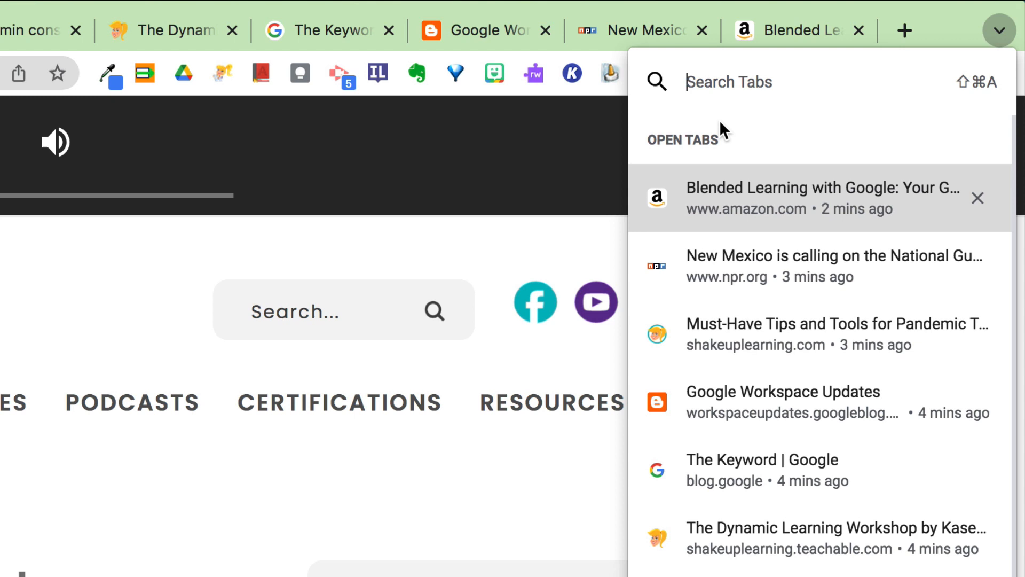
{"action": "mouse_move", "coordinate": [805, 115]}
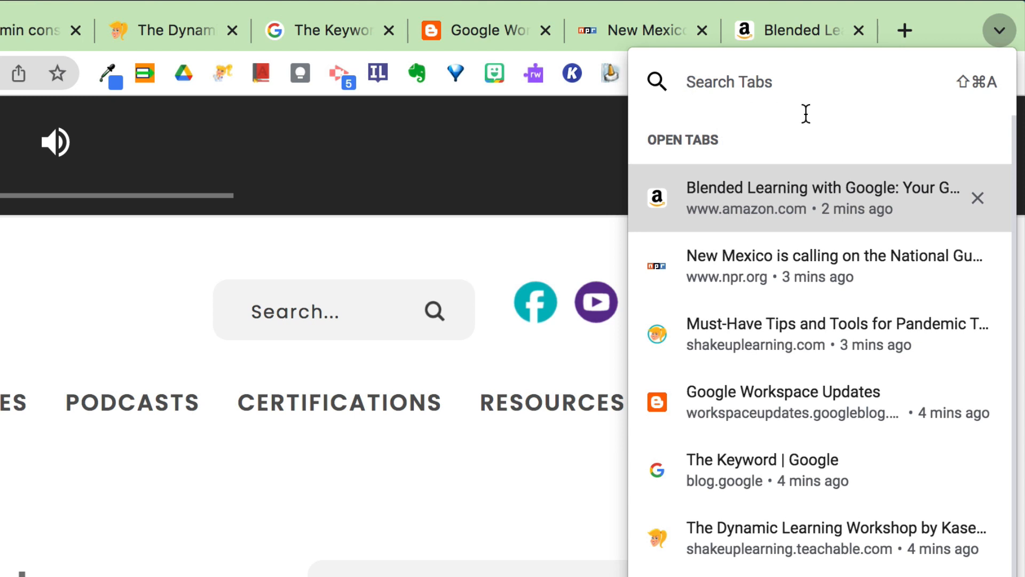
Step: Filter tabs with 'new' down to the New Mexico news tab, then widen to 'n'
{"action": "type", "text": "n"}
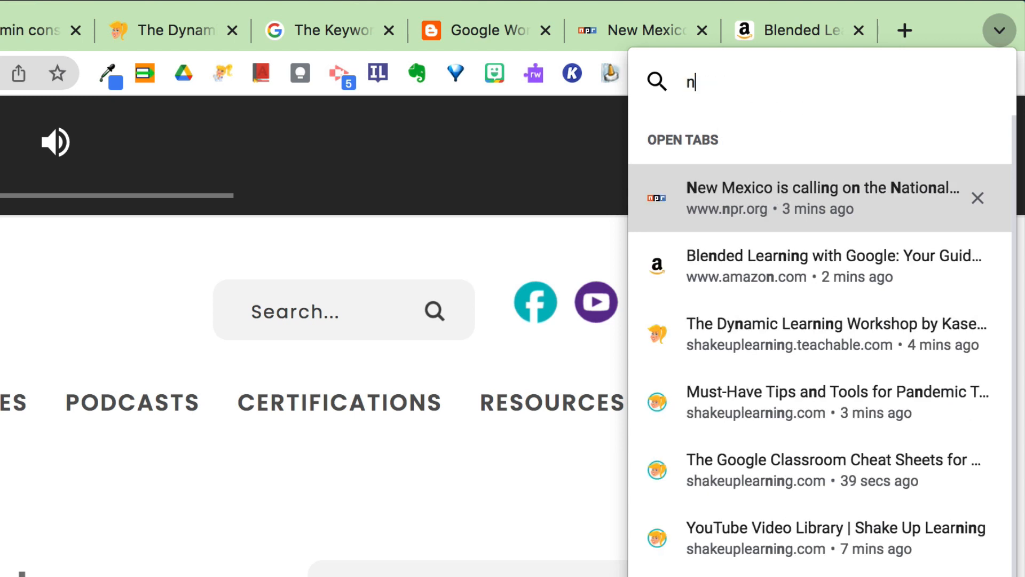
{"action": "type", "text": "ew"}
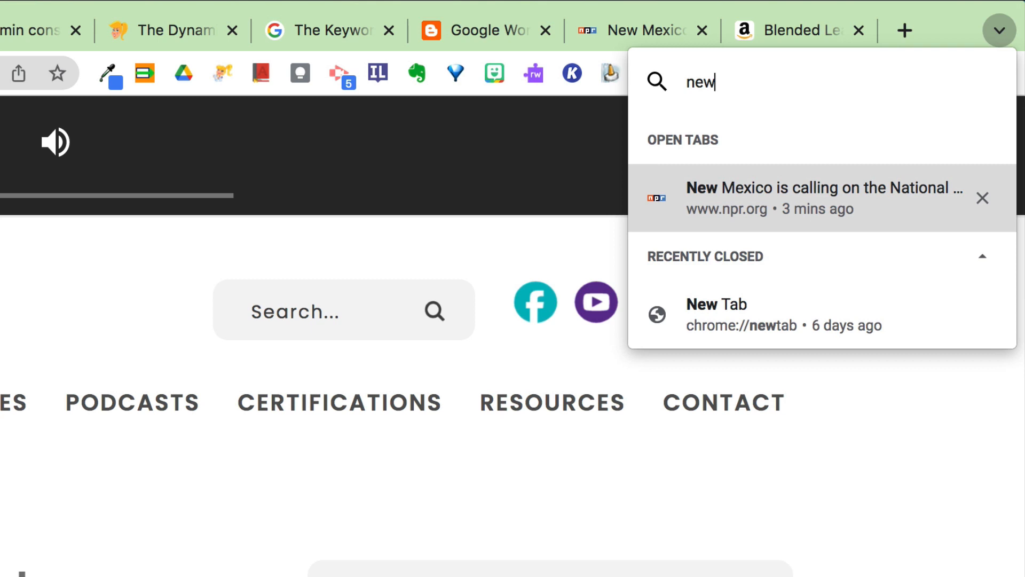
{"action": "mouse_move", "coordinate": [733, 200]}
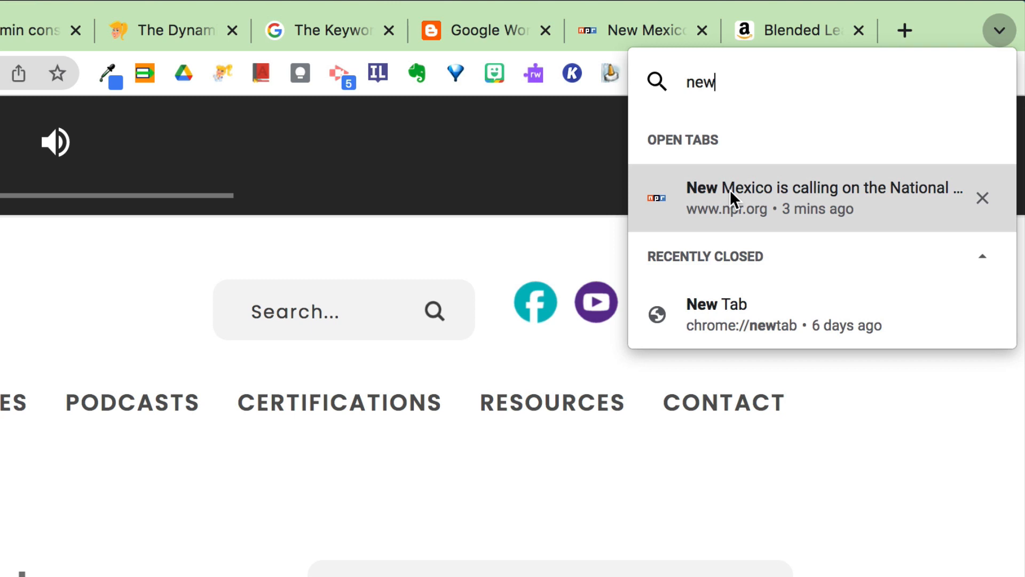
{"action": "mouse_move", "coordinate": [814, 103]}
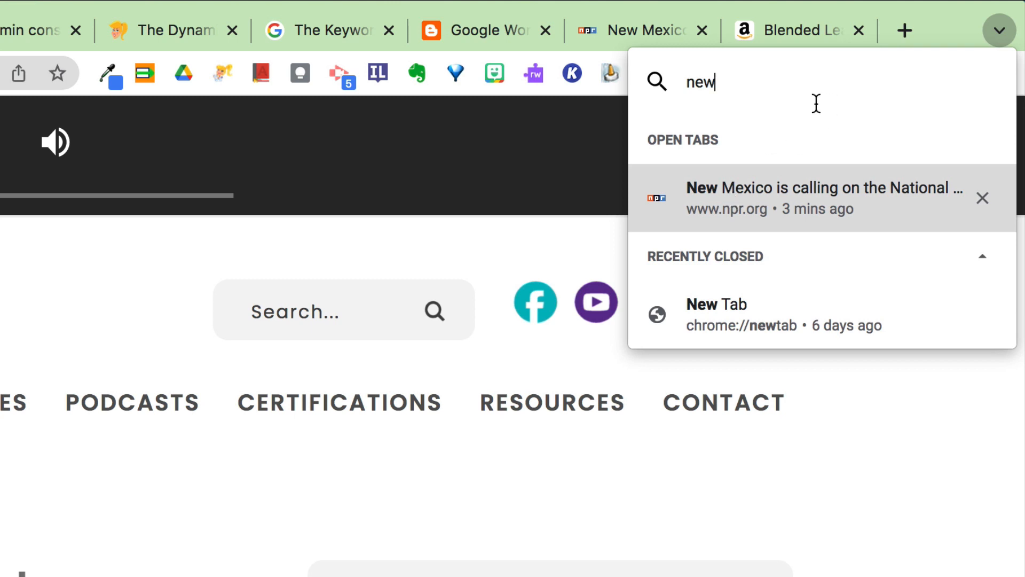
{"action": "mouse_move", "coordinate": [843, 74]}
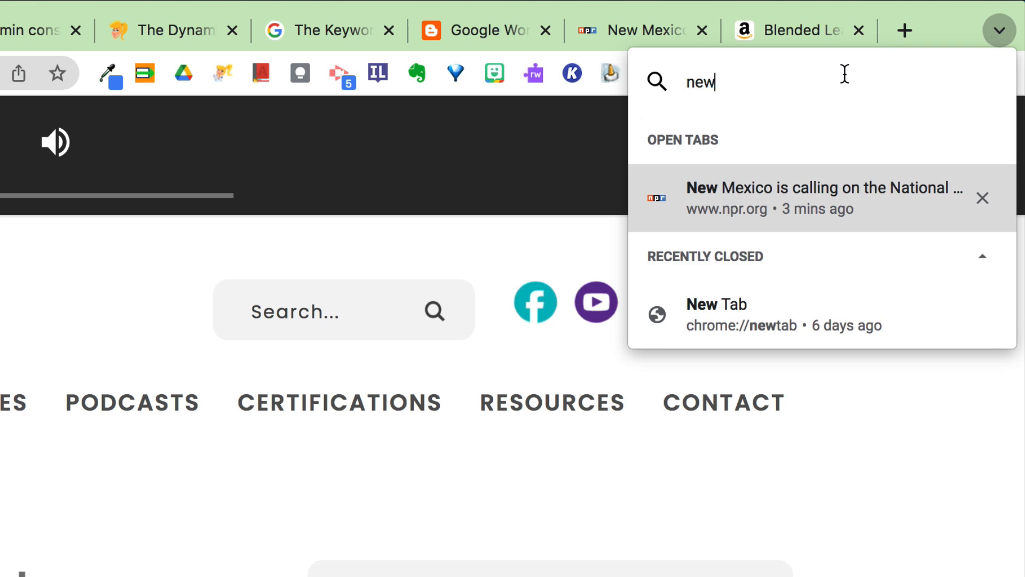
{"action": "key", "text": "Backspace"}
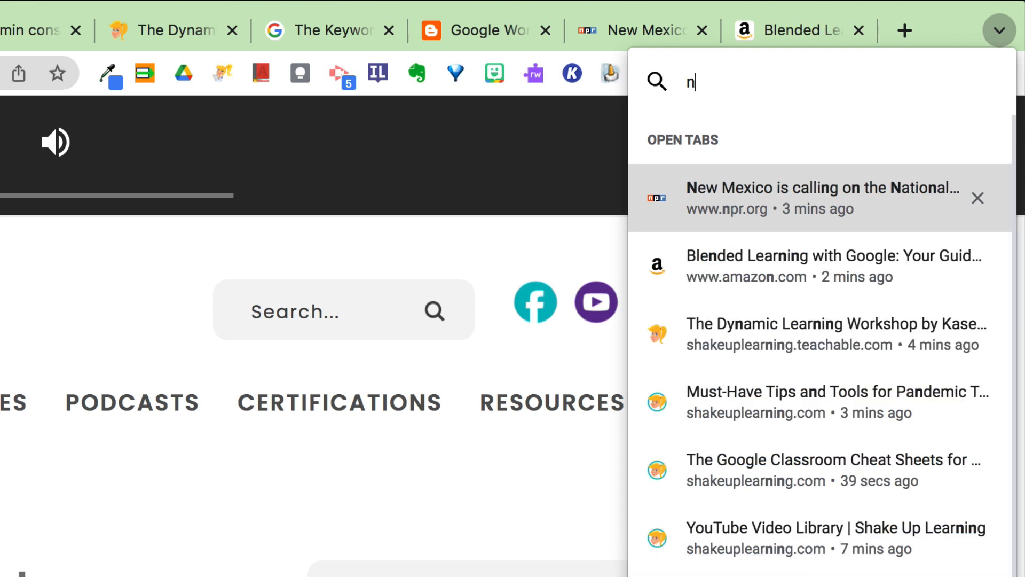